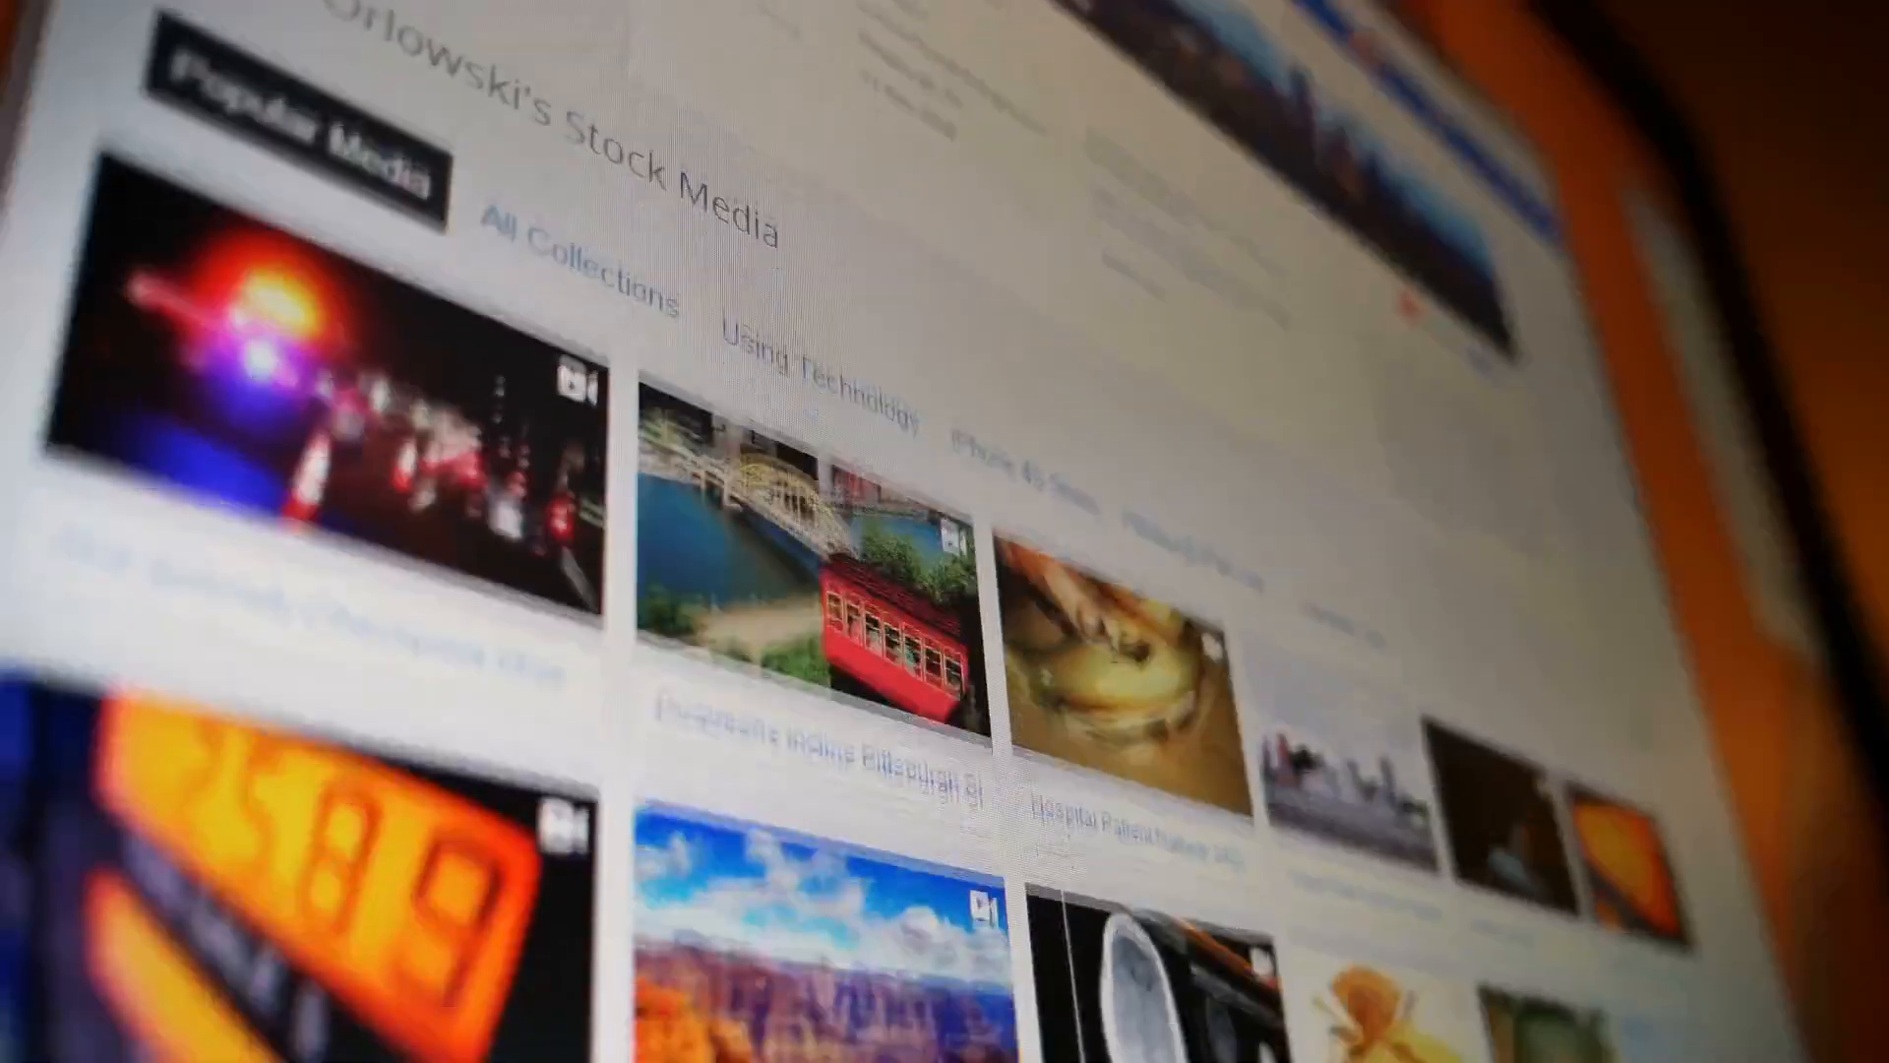
scroll("down", 3)
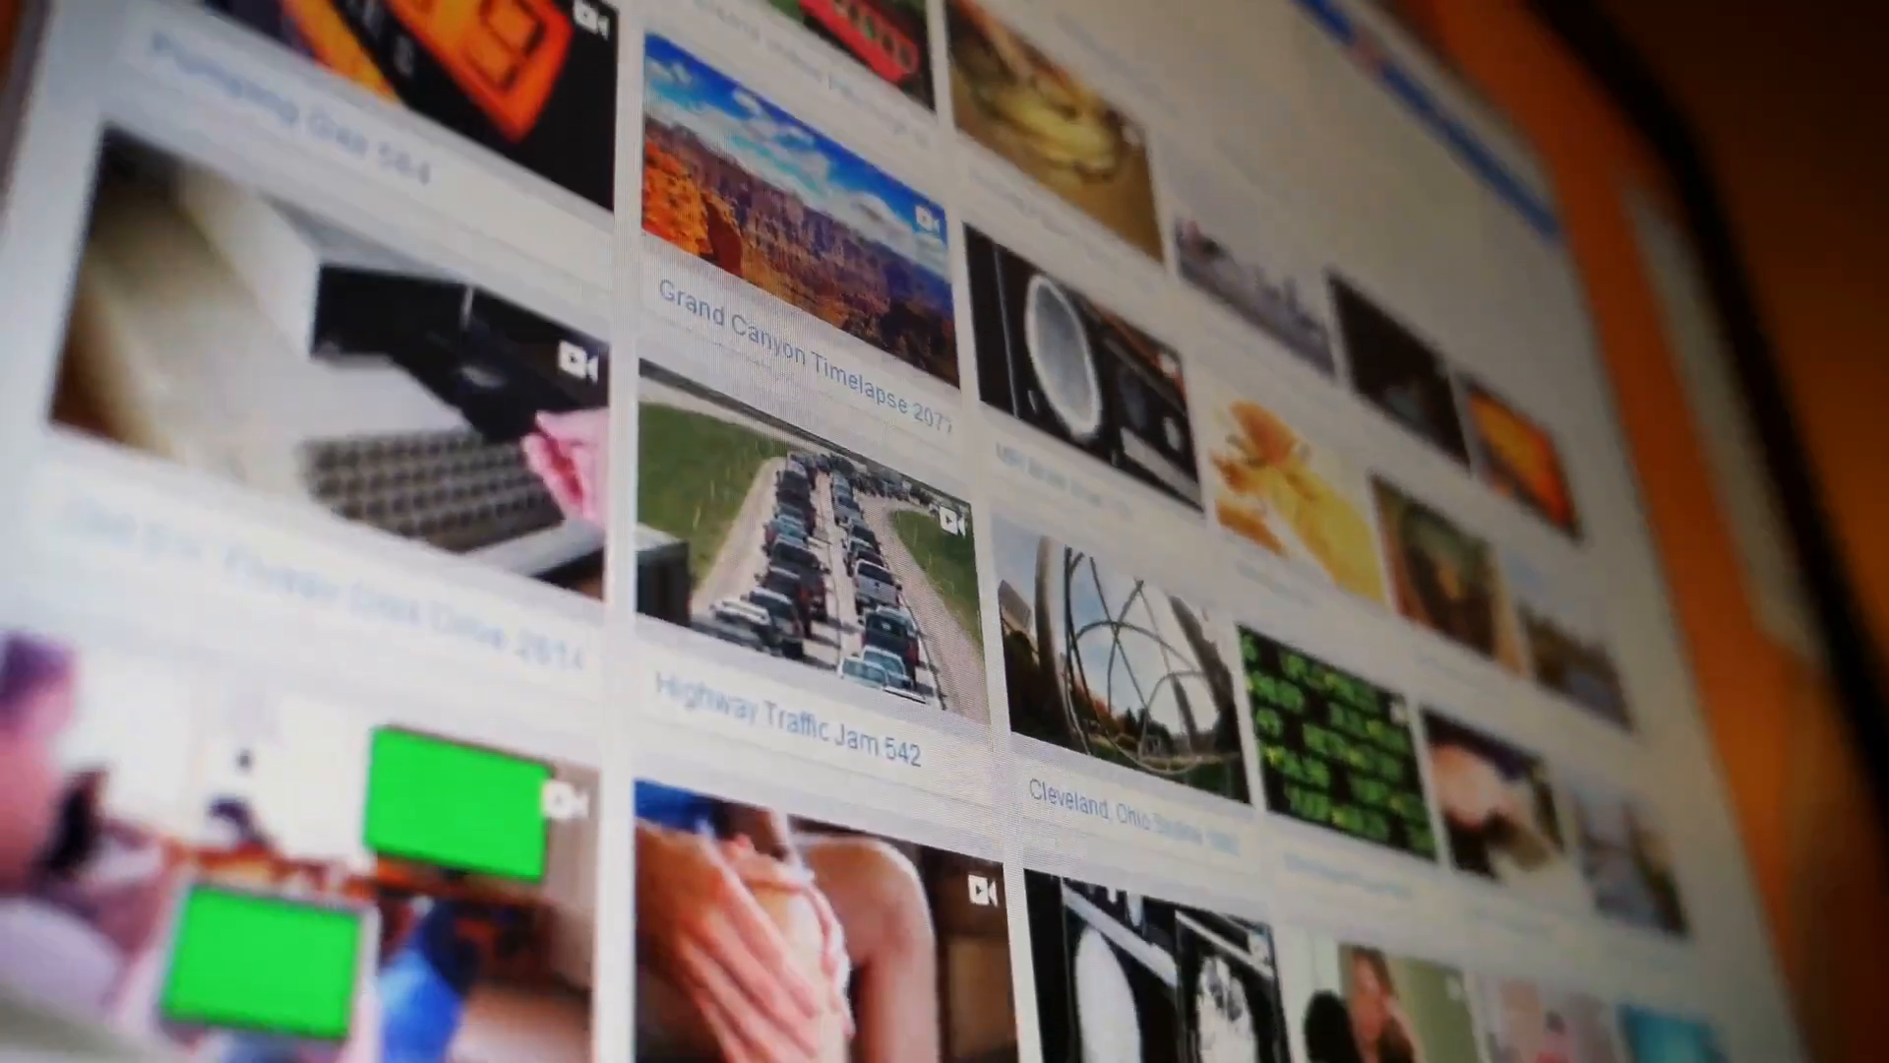
scroll("down", 3)
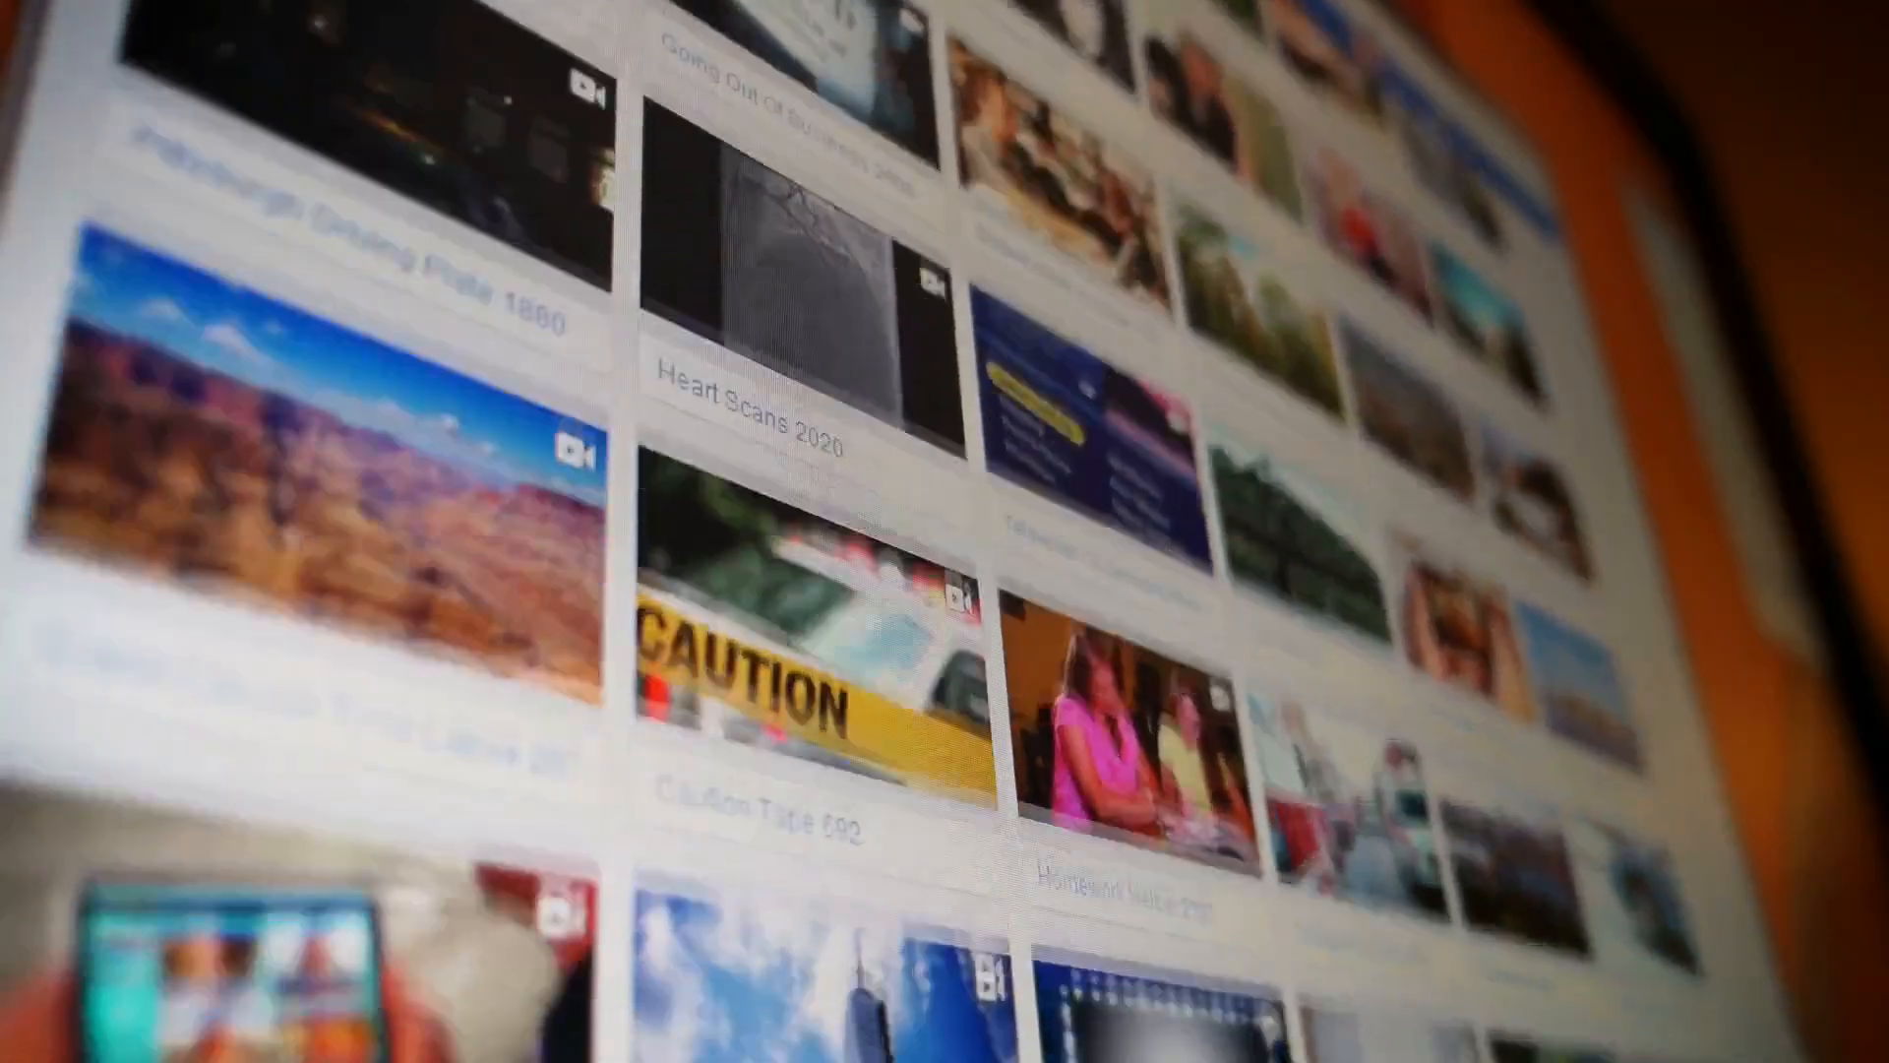
scroll("down", 3)
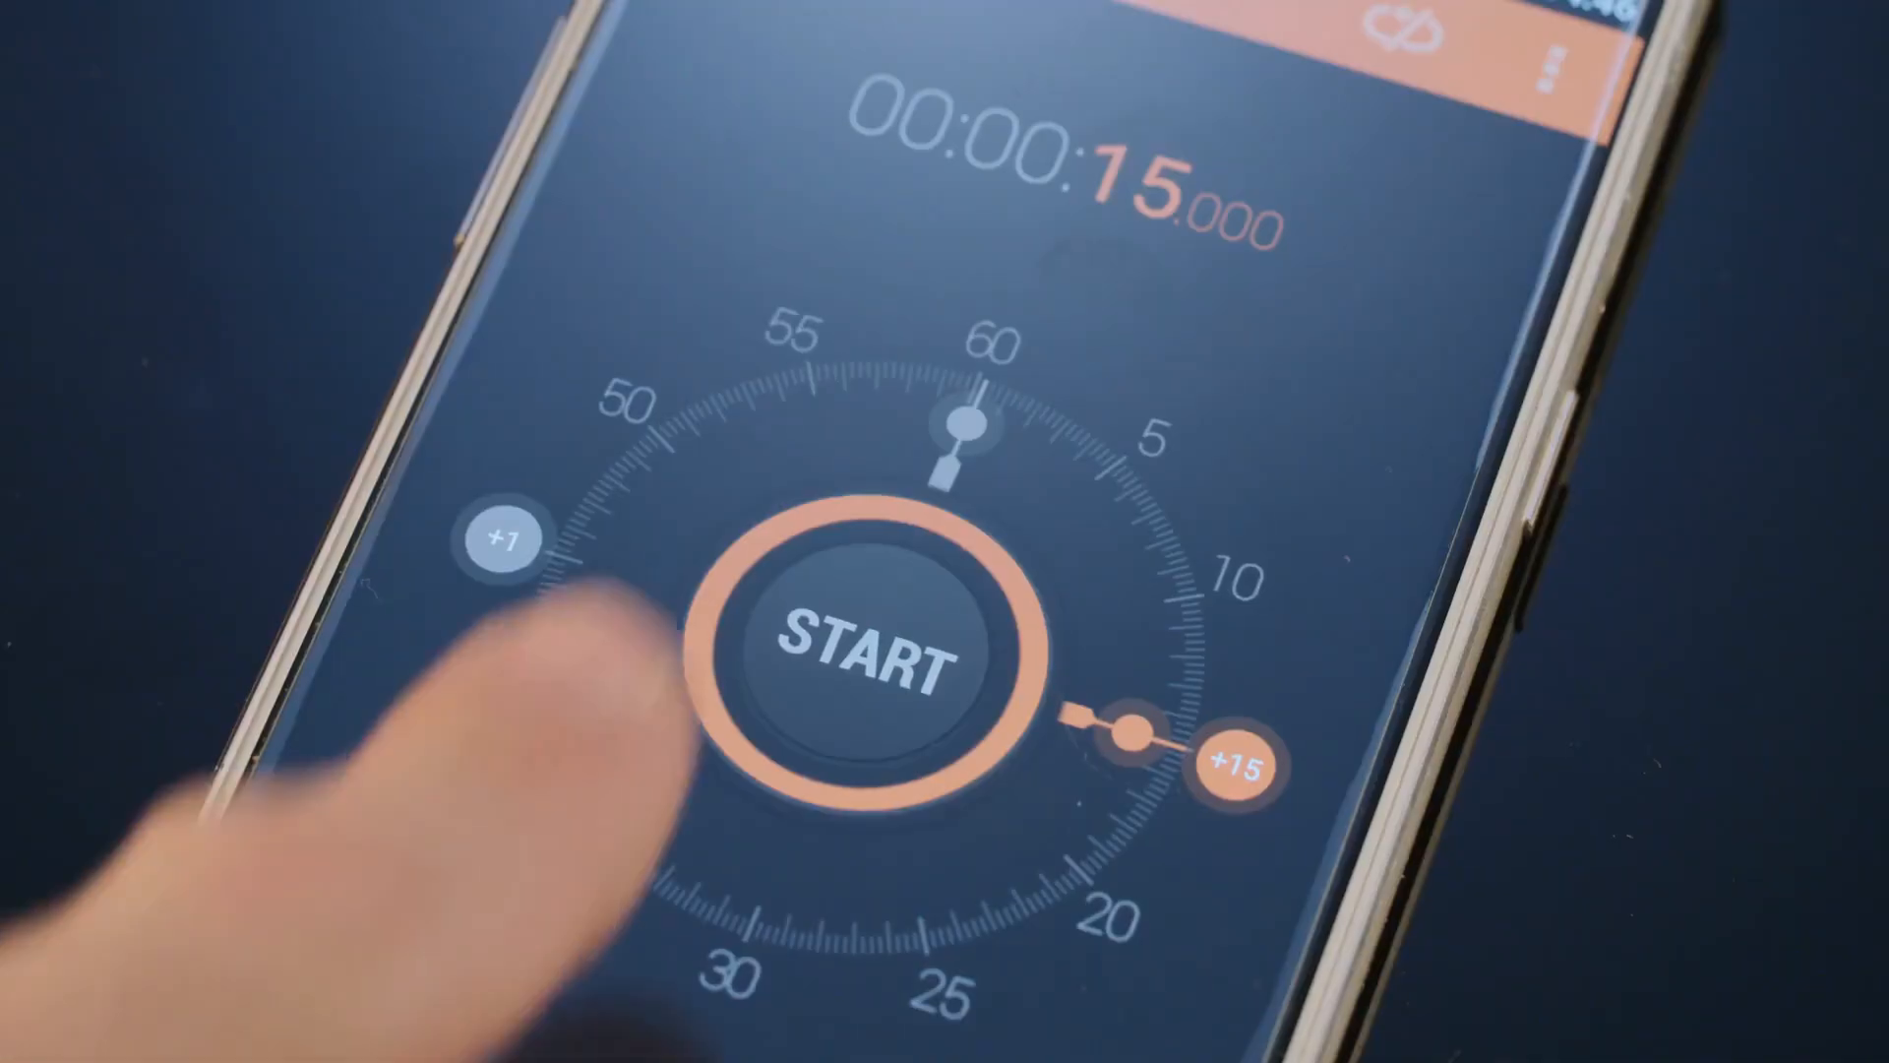
left_click(844, 646)
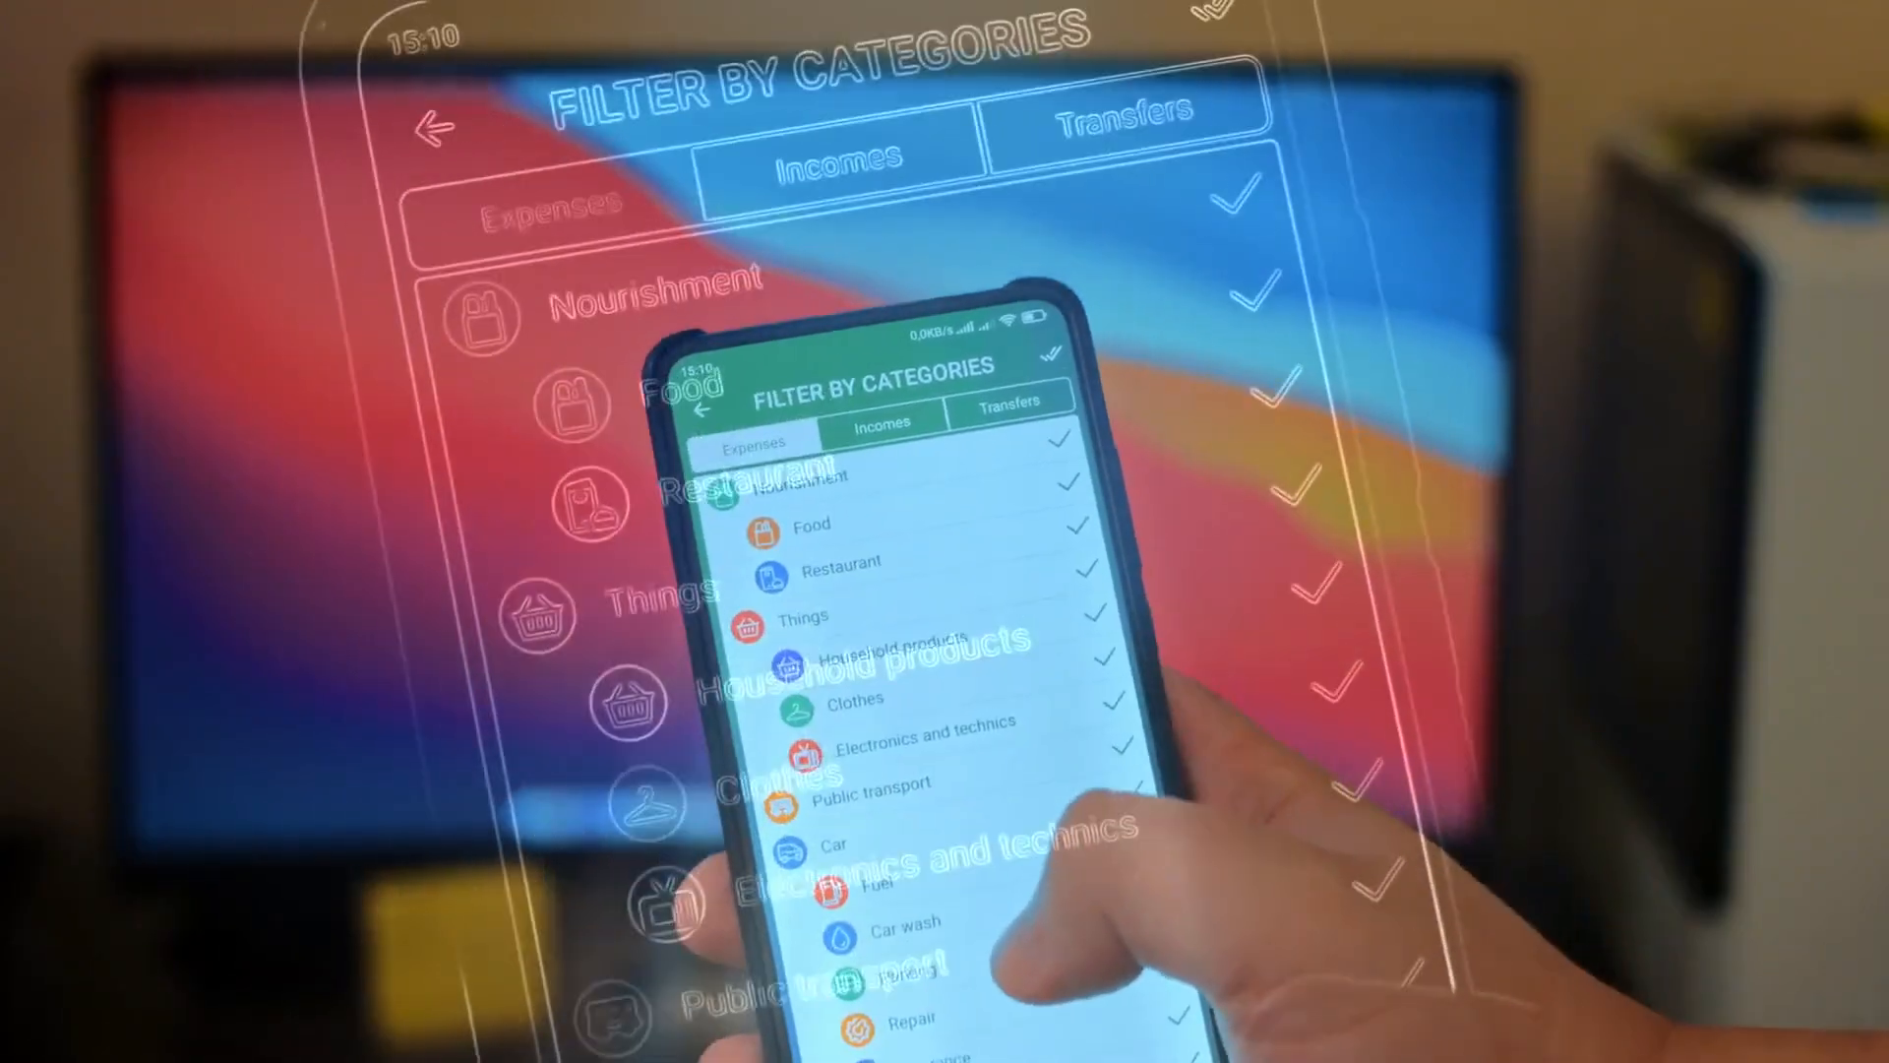
scroll("down", 3)
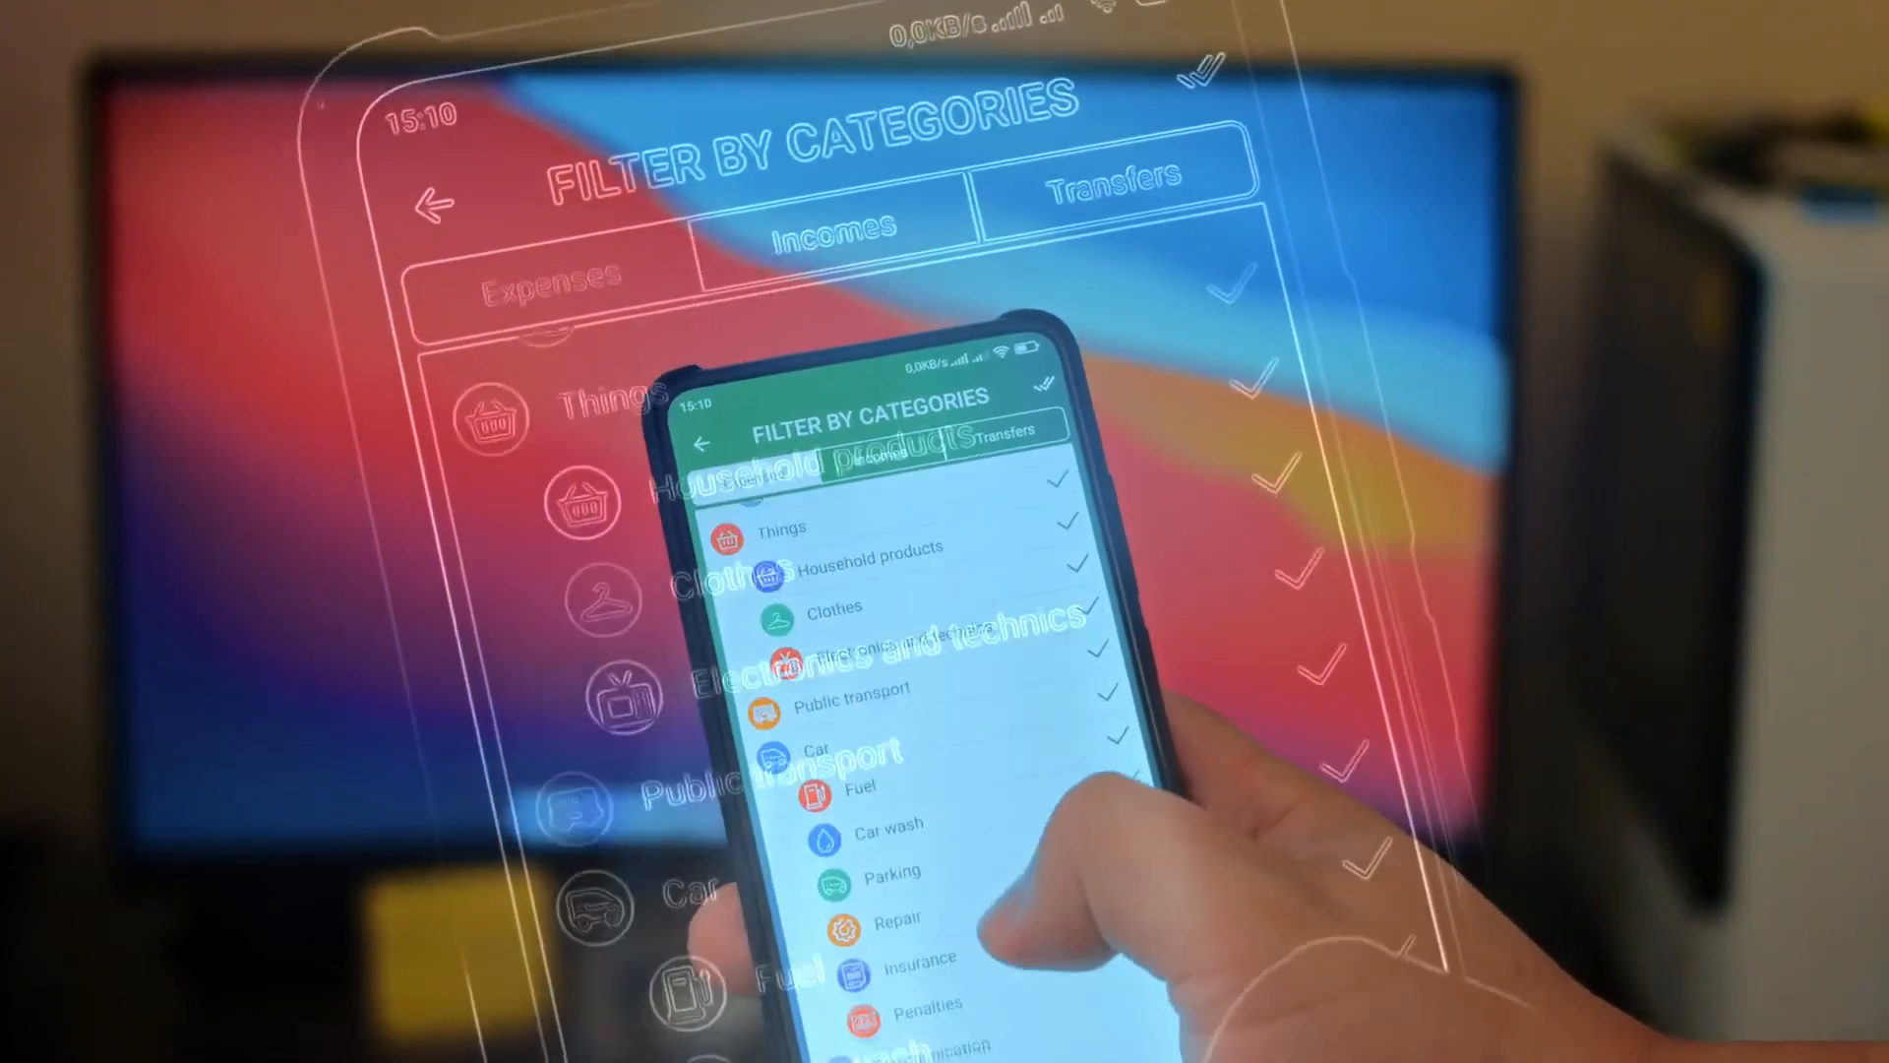
scroll("down", 3)
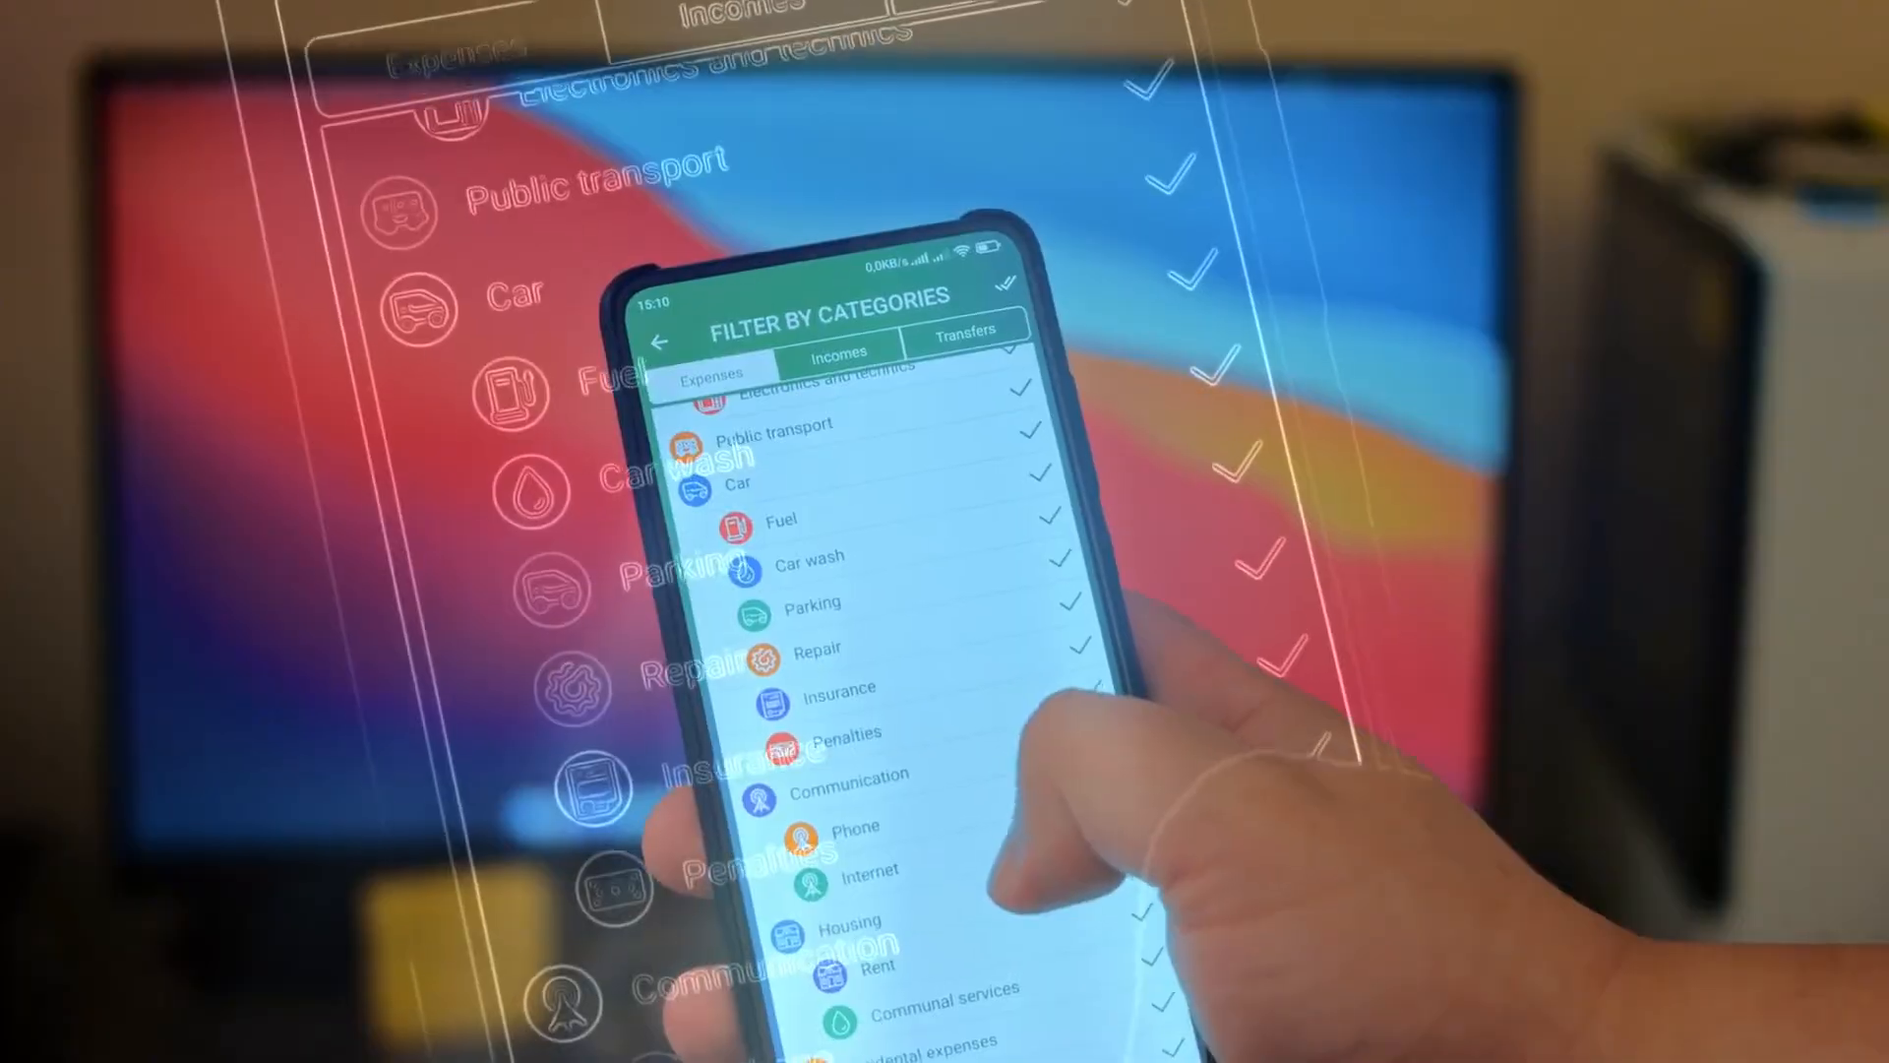
scroll("down", 3)
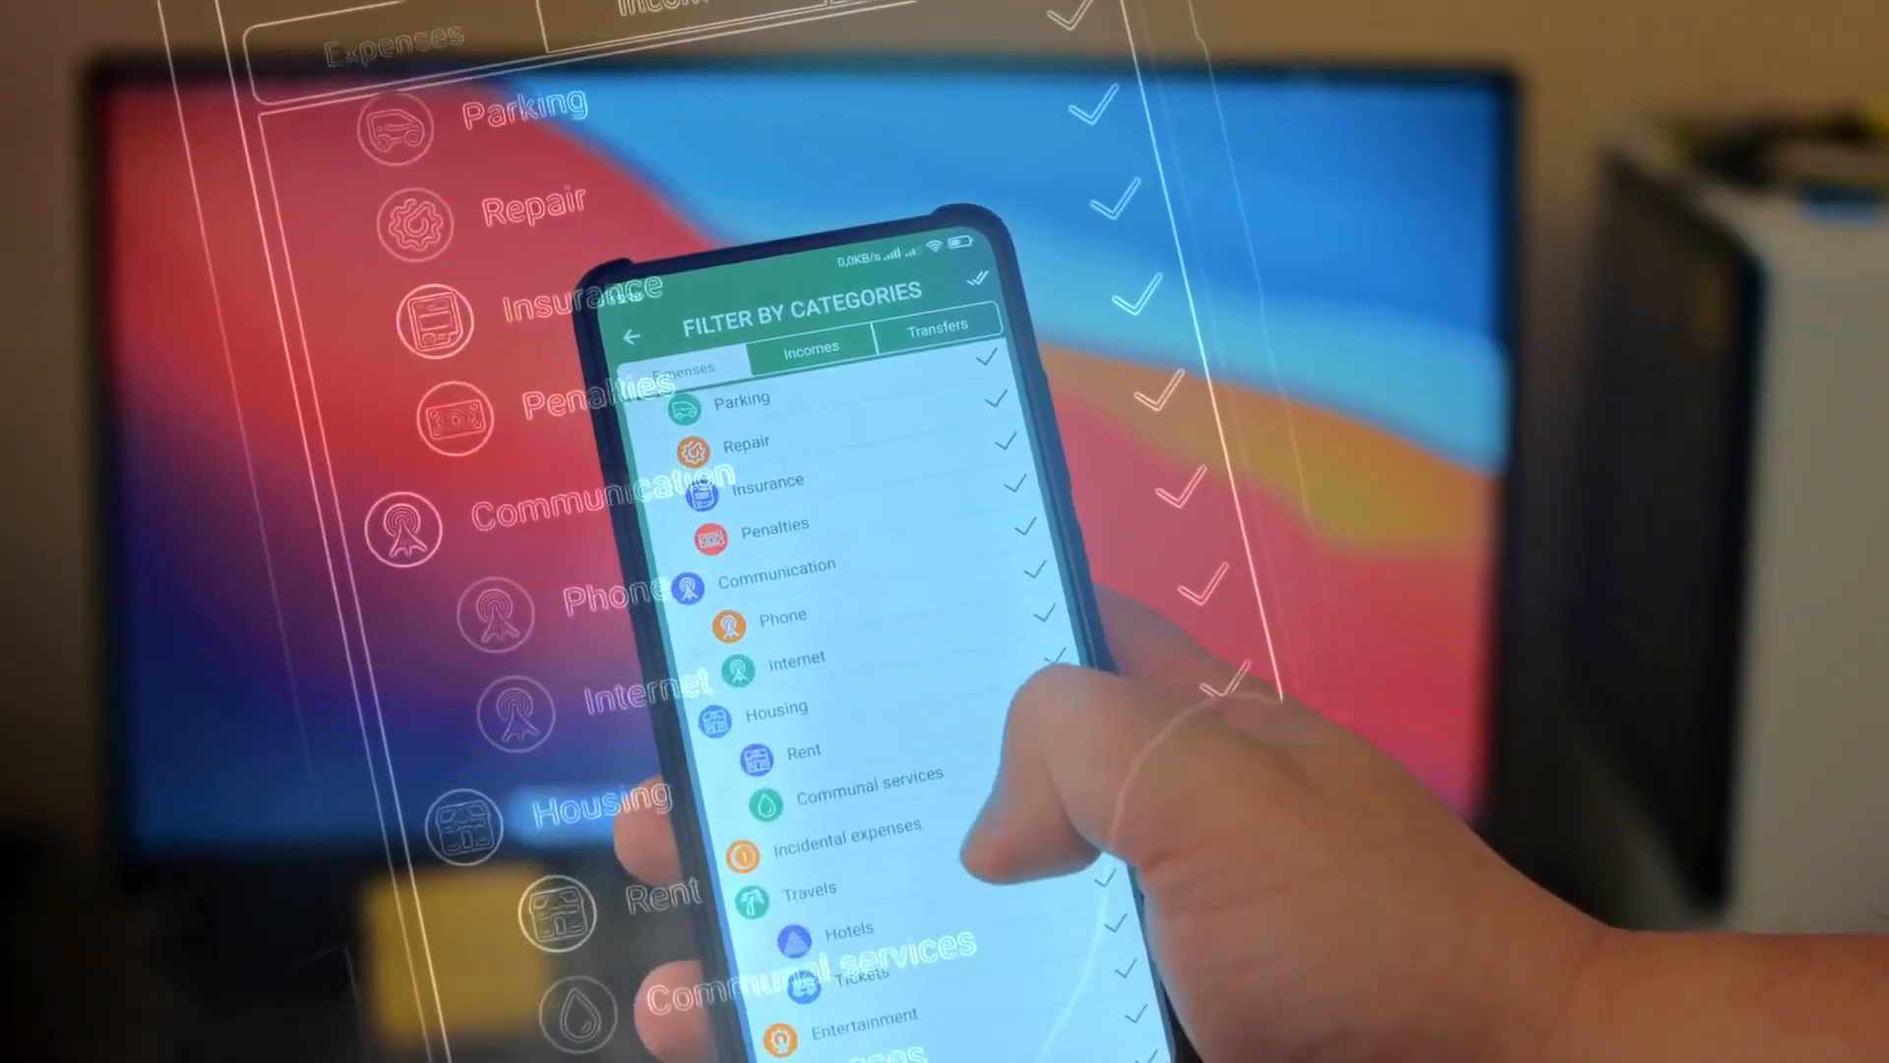
scroll("down", 3)
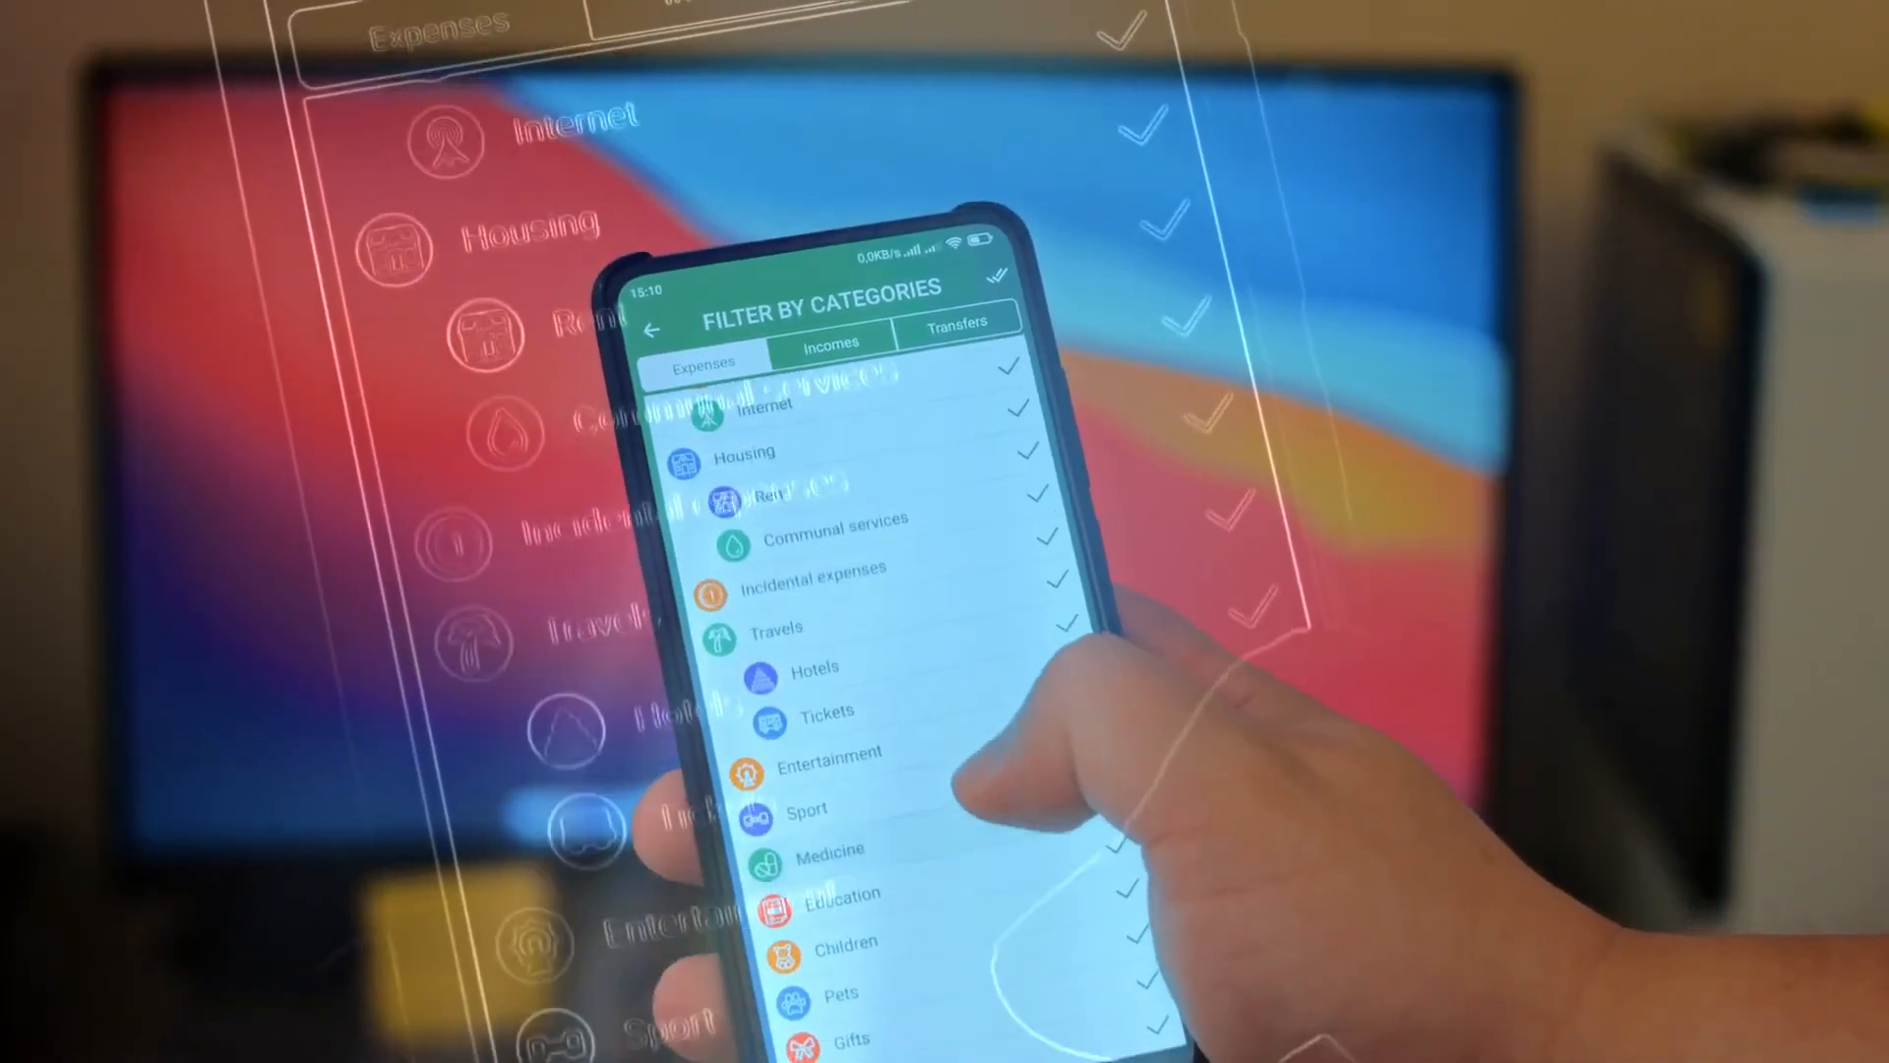